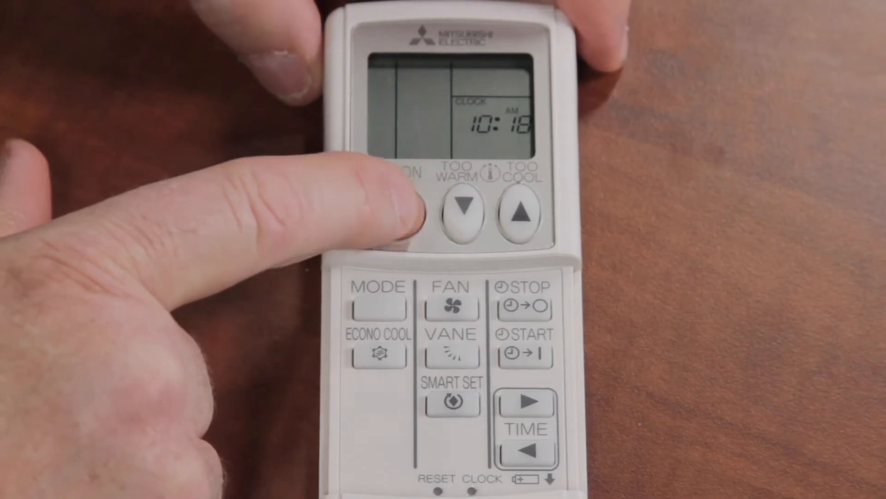
left_click(397, 209)
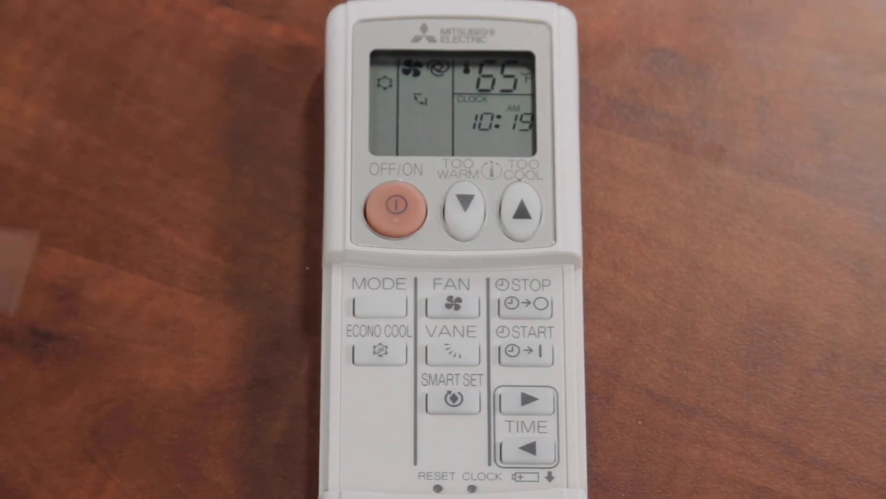
left_click(379, 306)
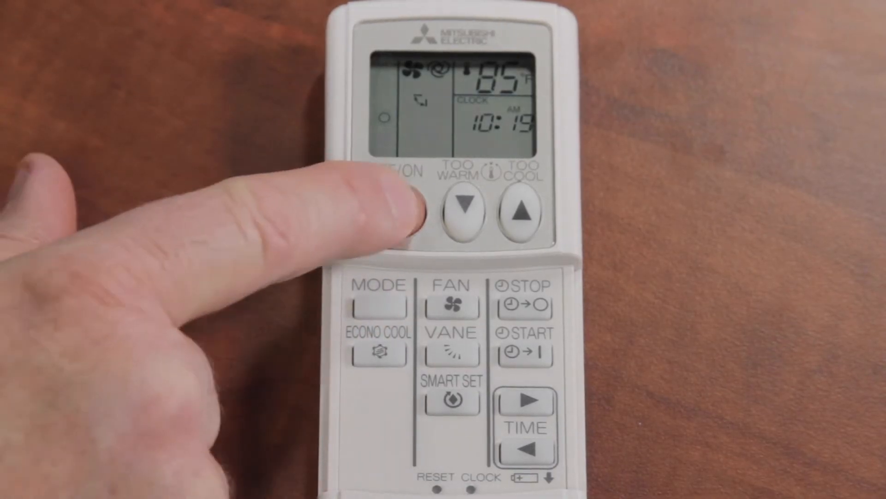
left_click(398, 212)
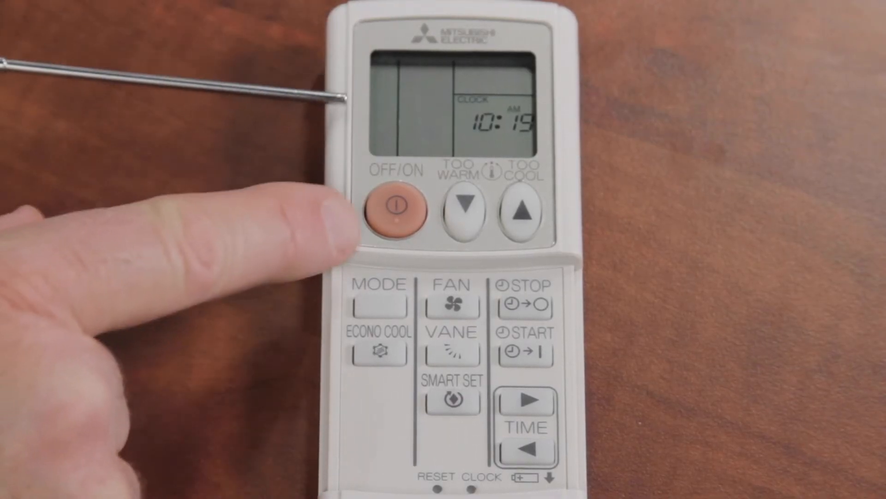
left_click(380, 305)
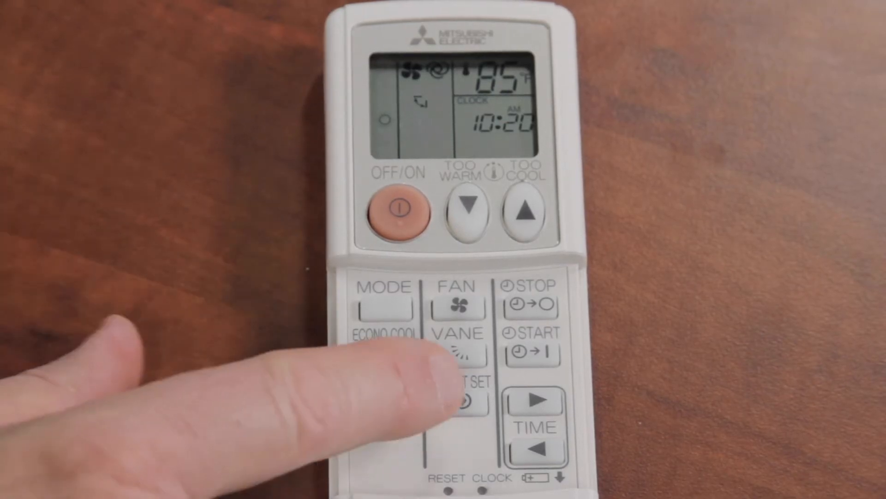
left_click(458, 356)
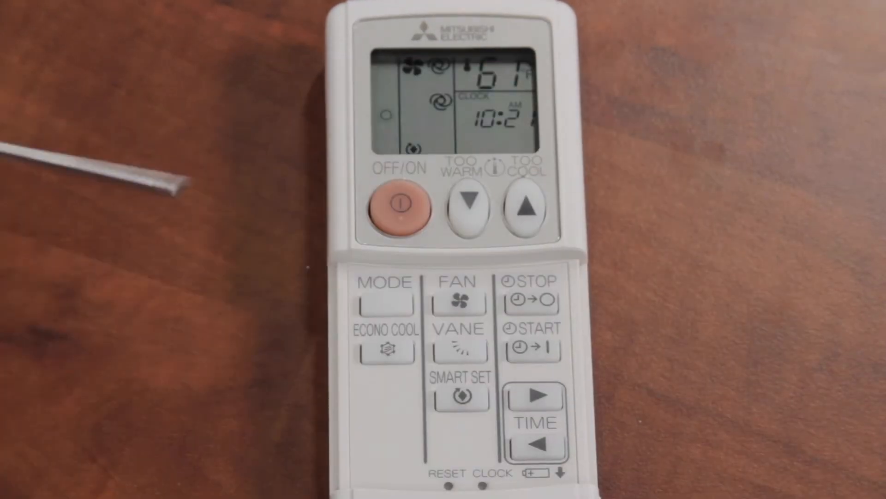
left_click(526, 209)
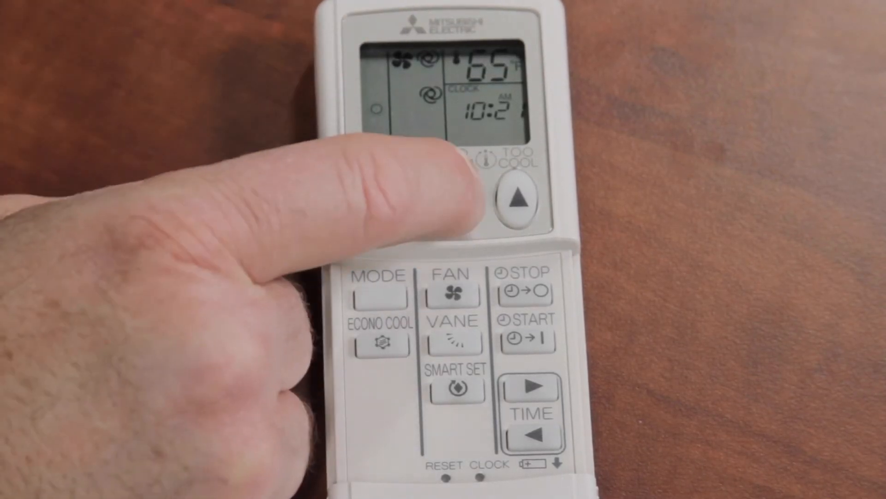
left_click(517, 198)
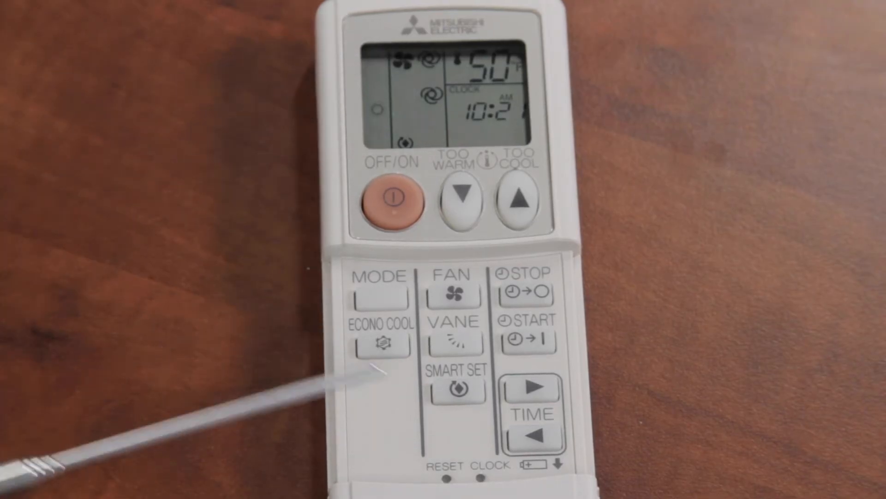
left_click(520, 201)
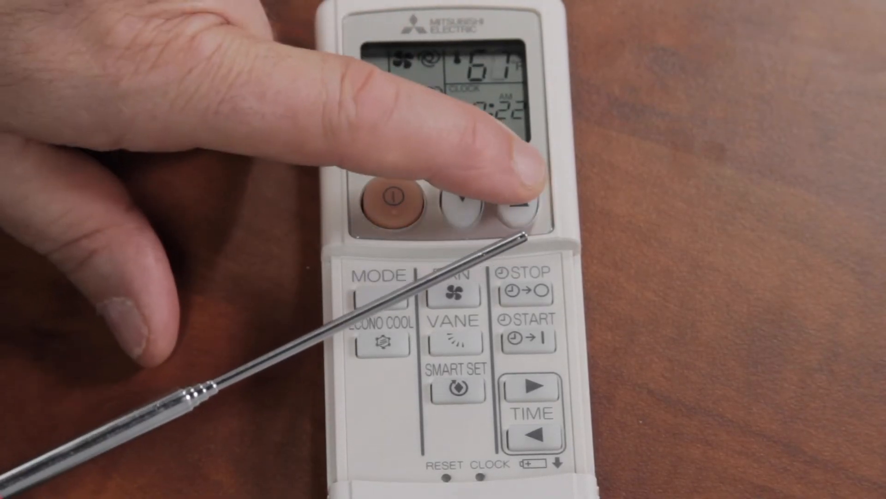
left_click(510, 199)
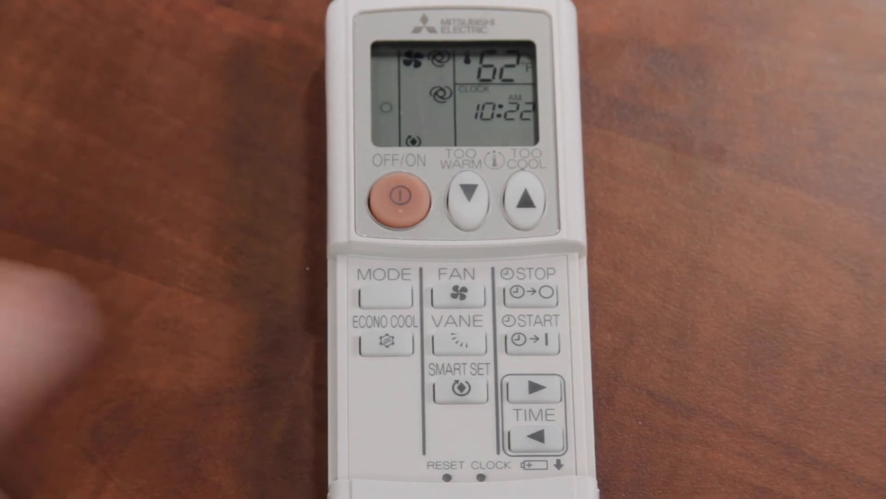
left_click(528, 203)
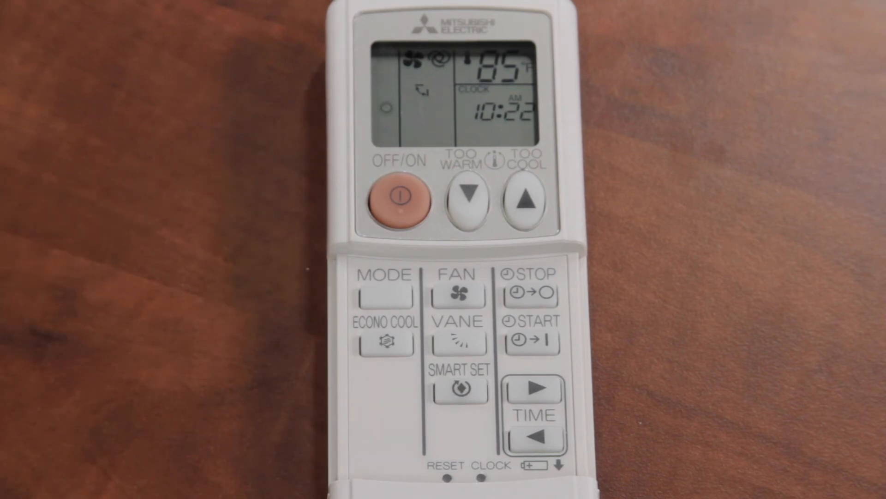
left_click(385, 294)
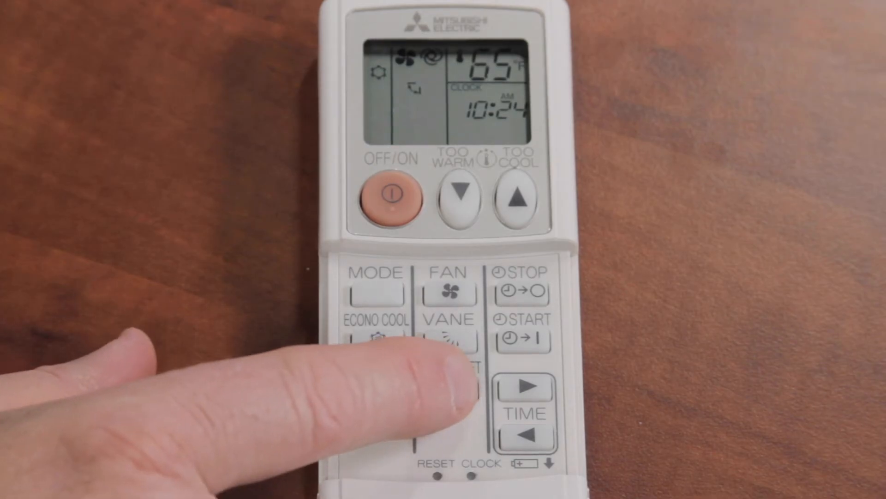
left_click(450, 388)
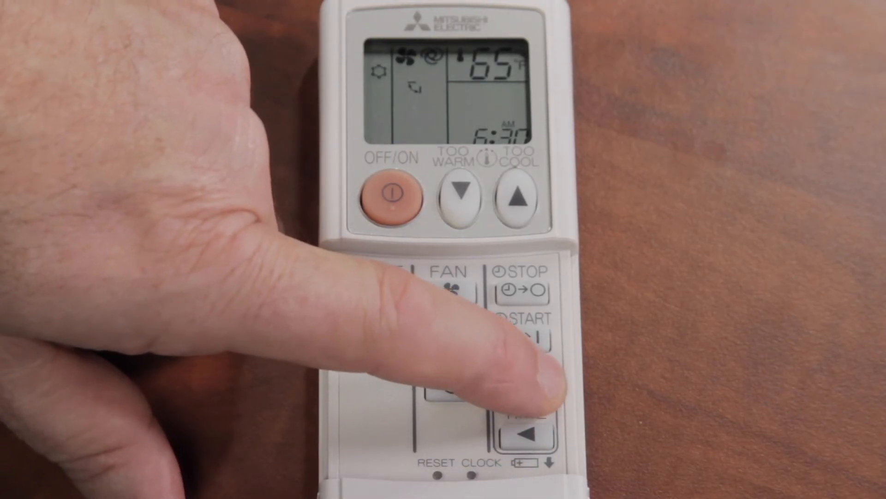
left_click(534, 339)
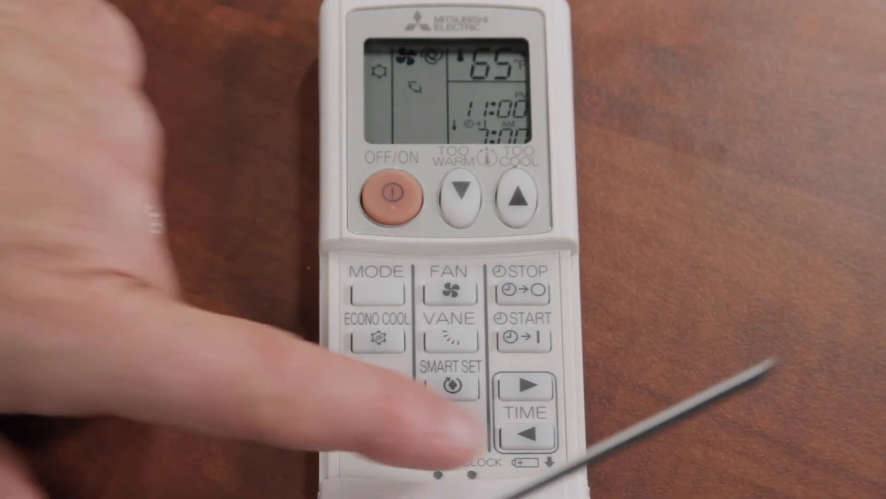
left_click(526, 438)
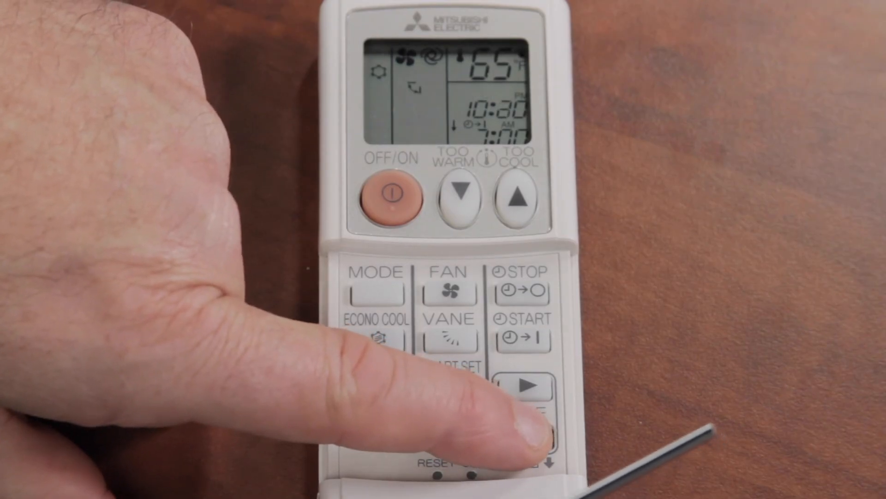
left_click(525, 430)
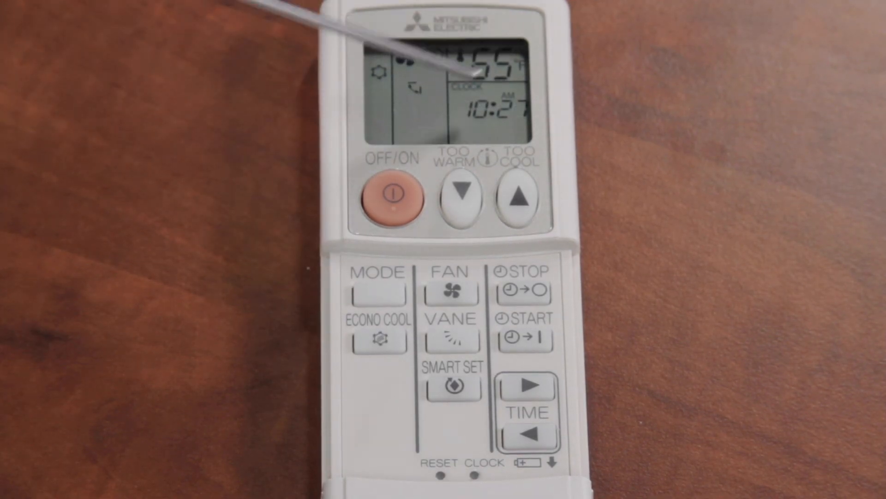
left_click(518, 196)
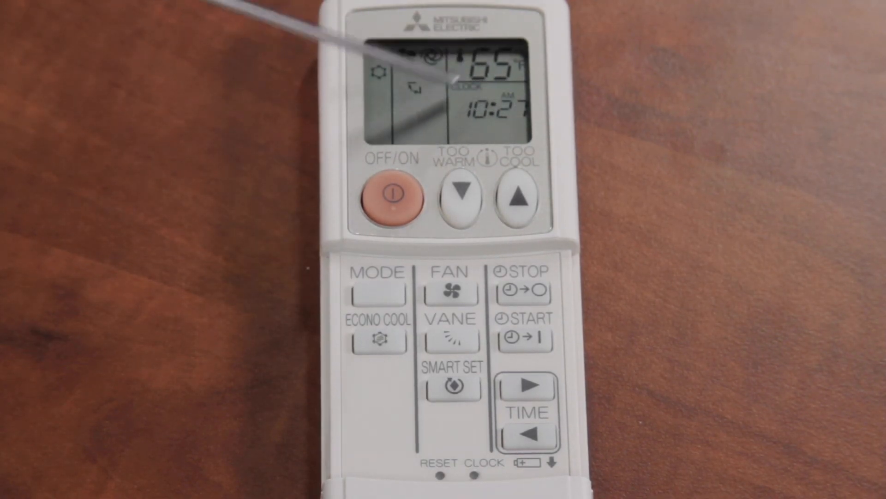